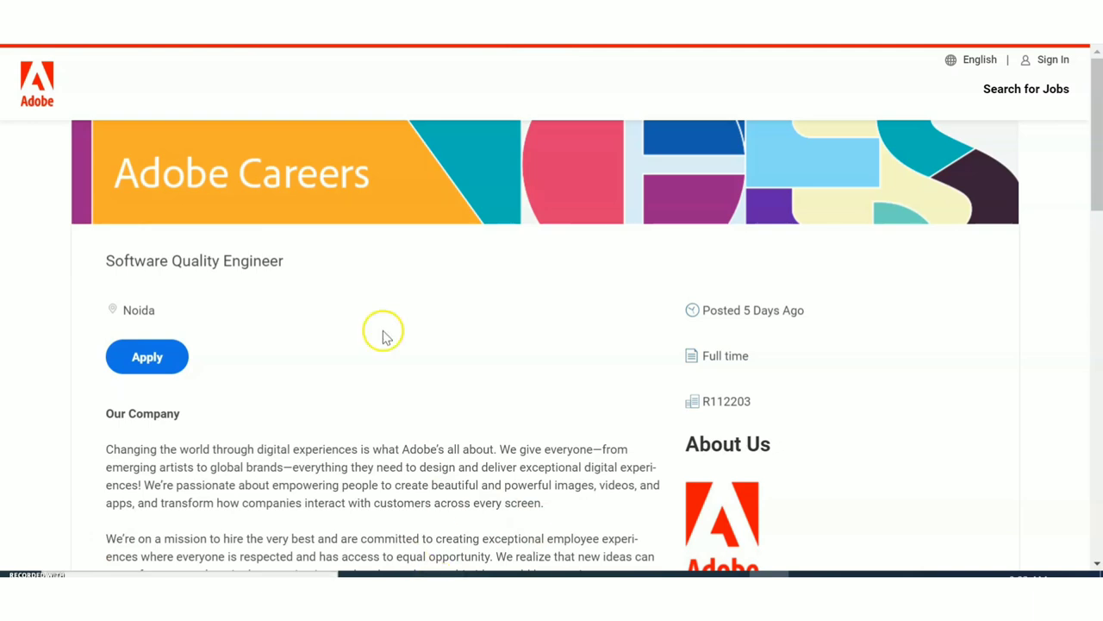
mouse_move(790, 334)
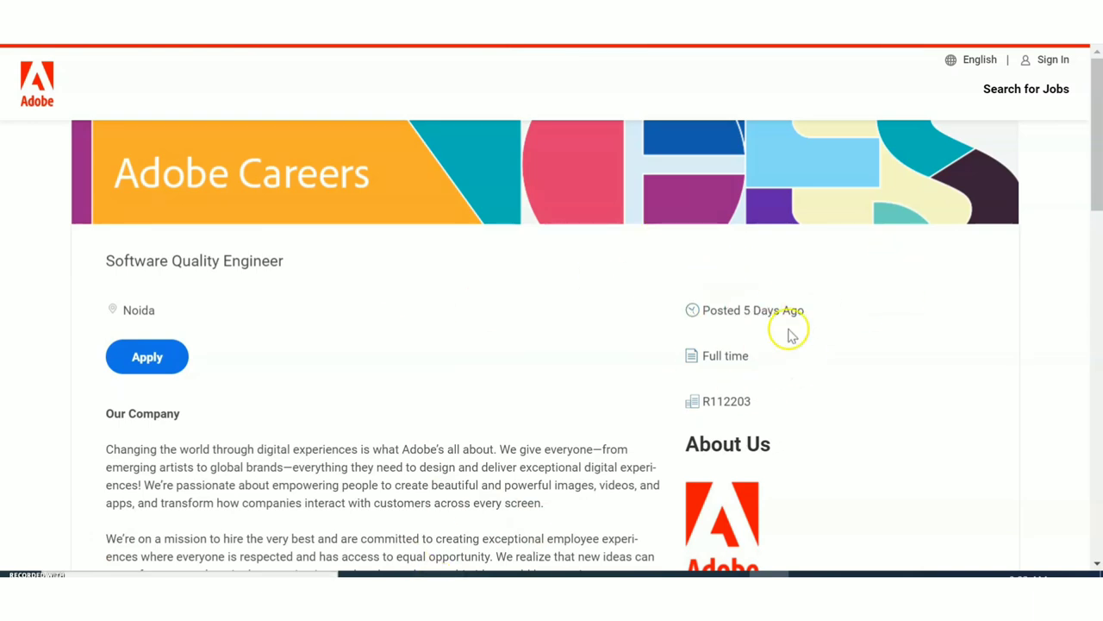
scroll(down, 3)
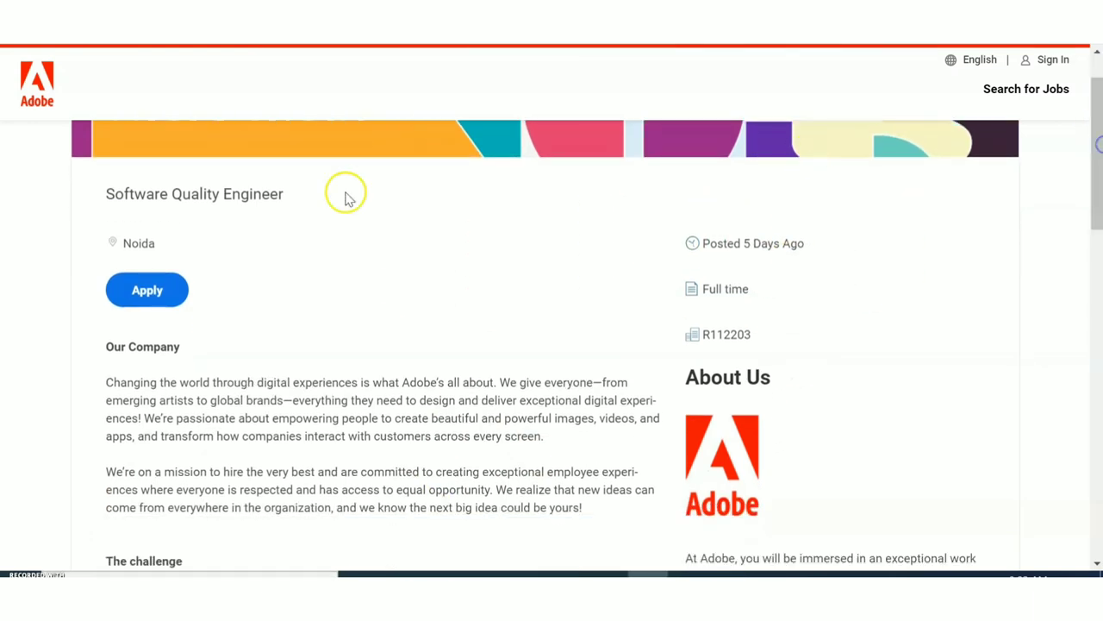
mouse_move(967, 214)
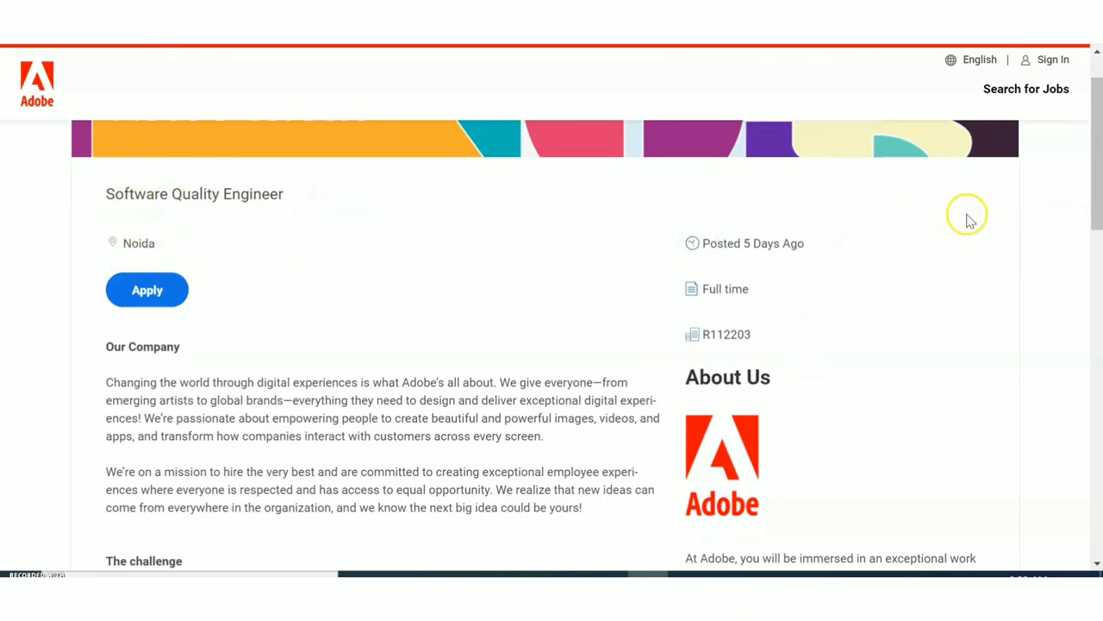
scroll(down, 3)
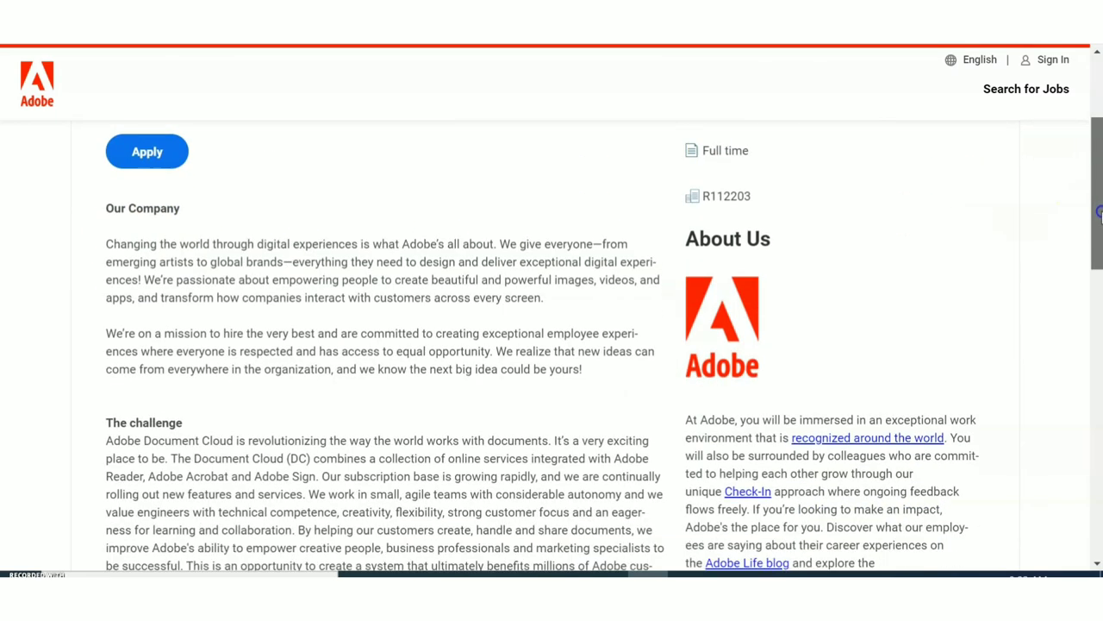
scroll(down, 3)
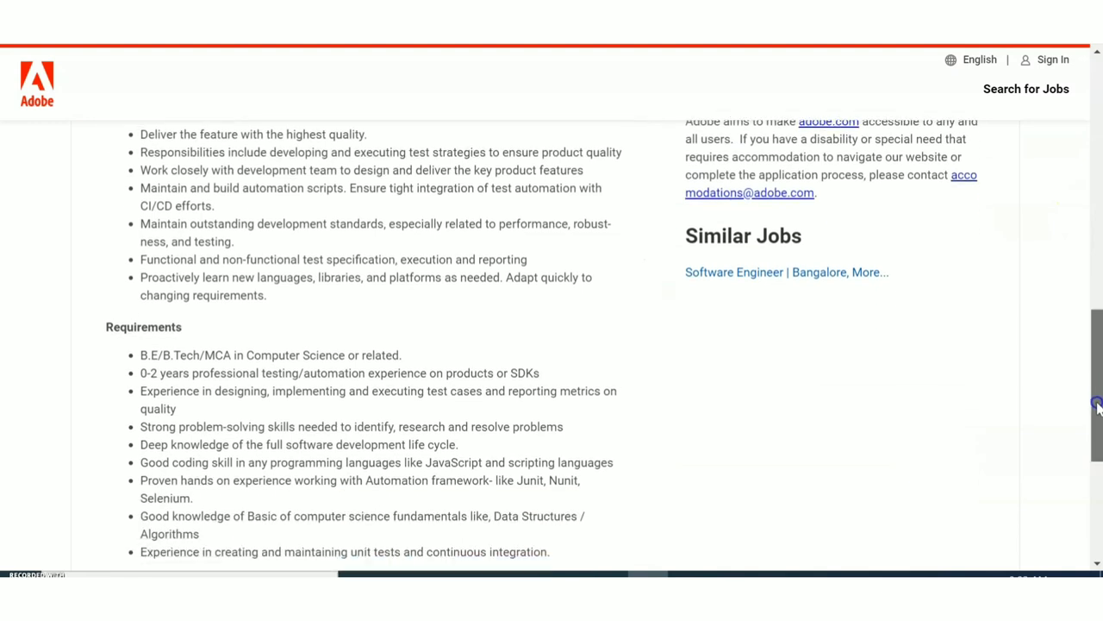
scroll(down, 3)
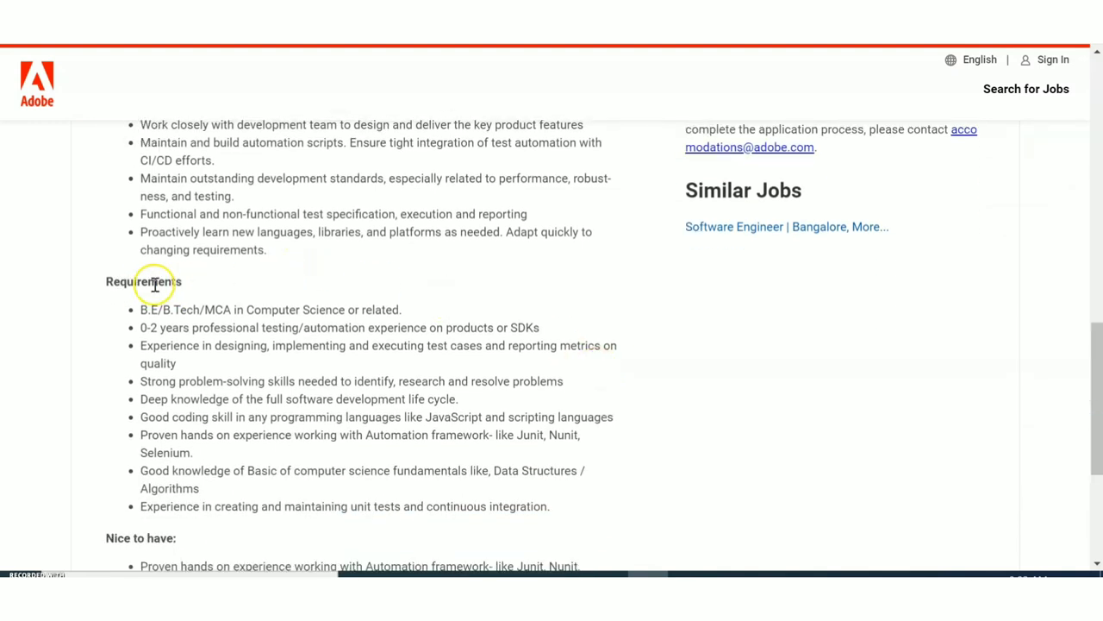
mouse_move(247, 317)
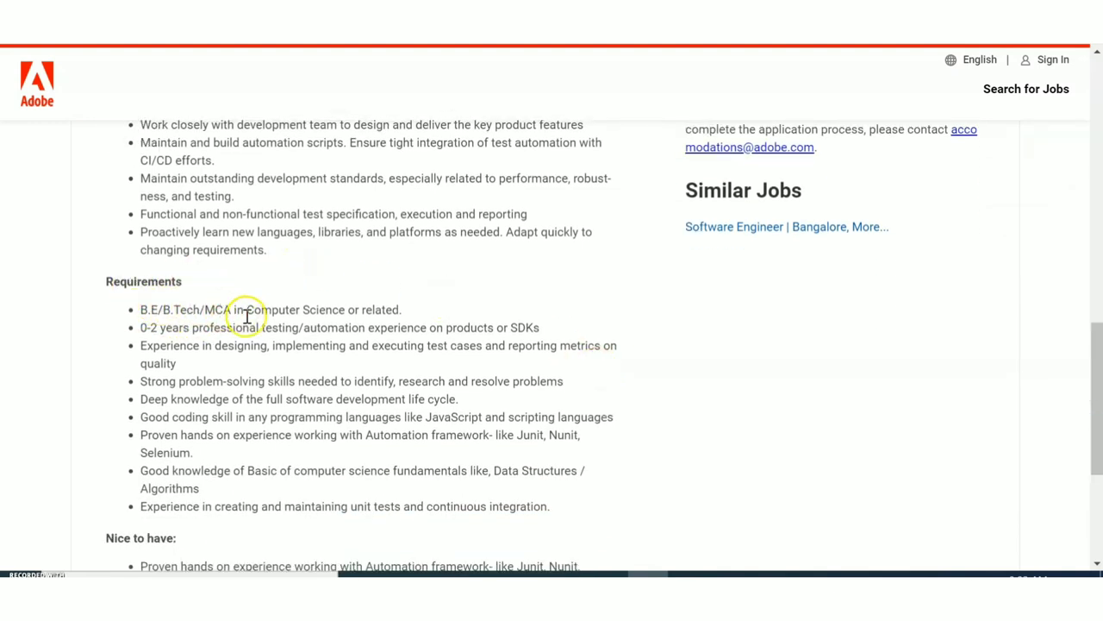
mouse_move(439, 315)
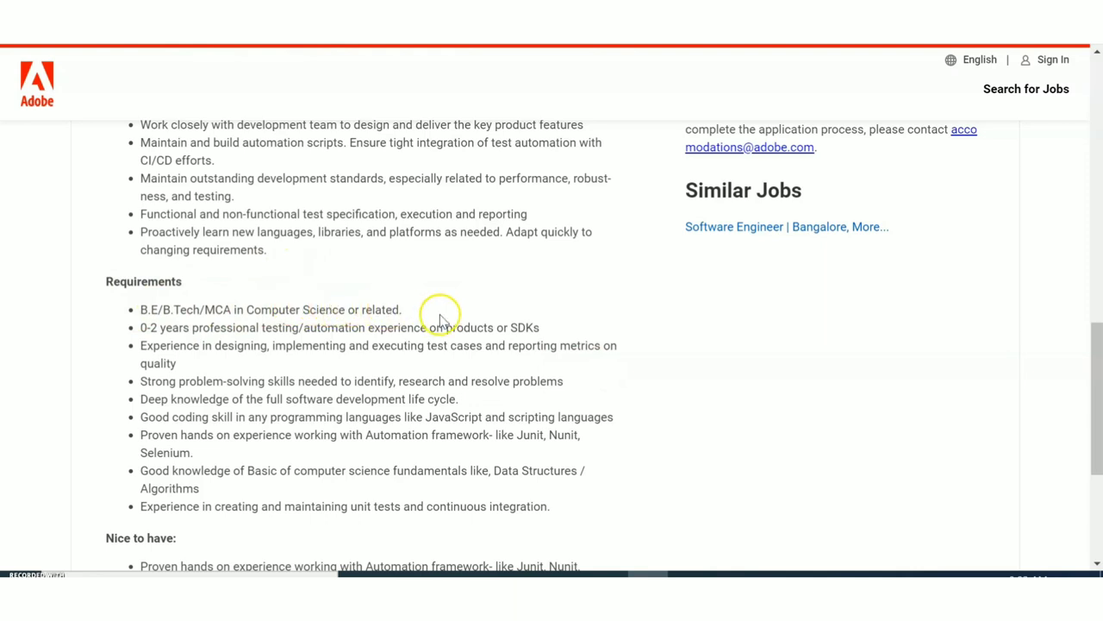
mouse_move(457, 314)
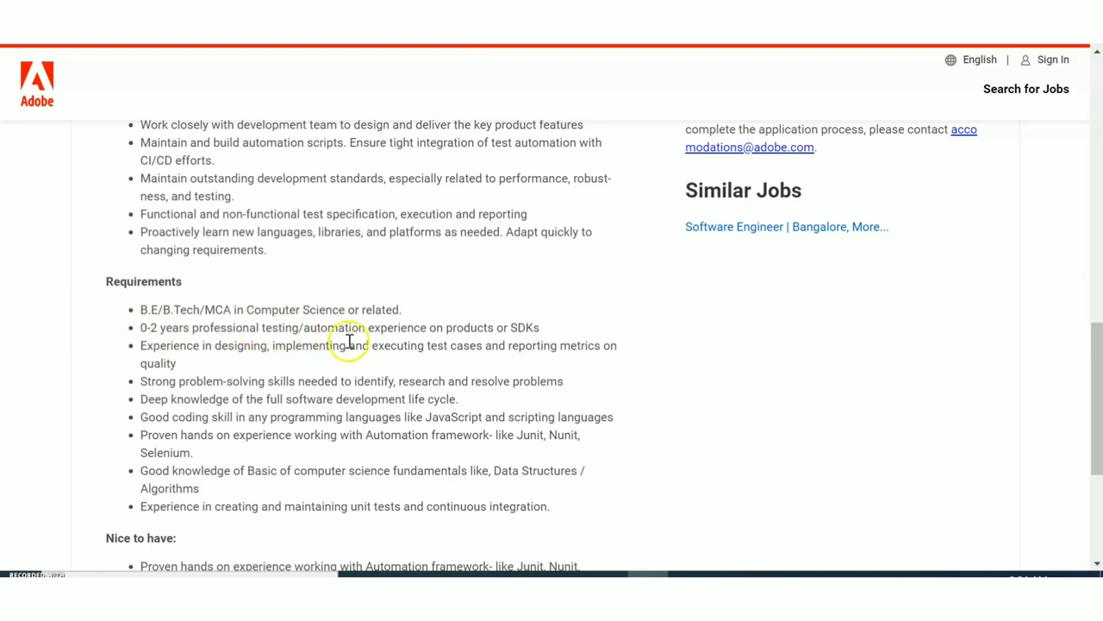
mouse_move(498, 341)
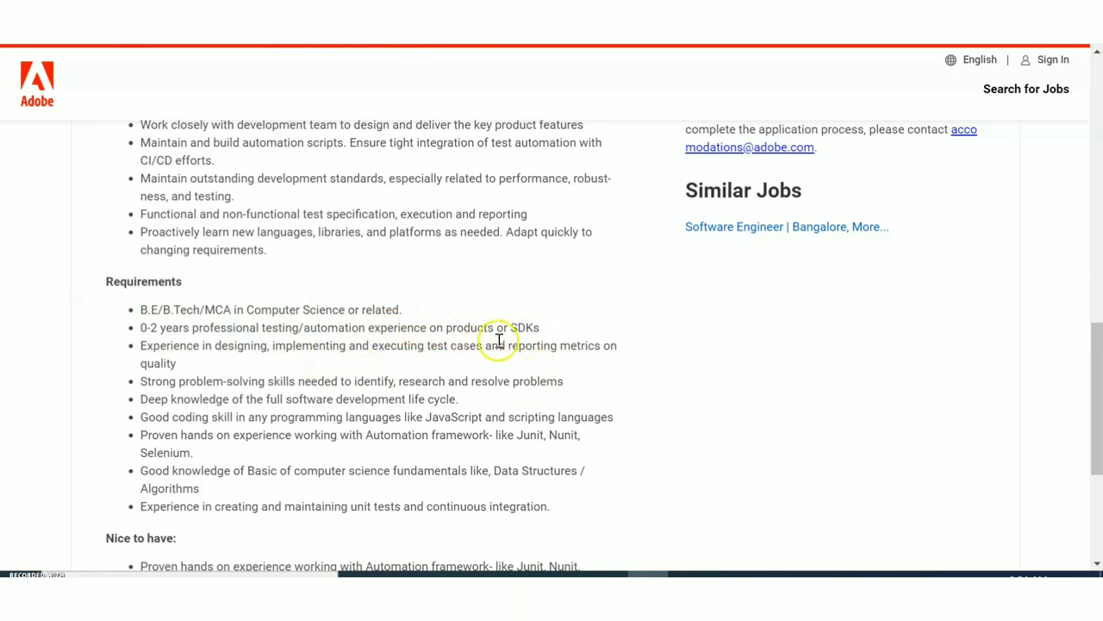
mouse_move(174, 346)
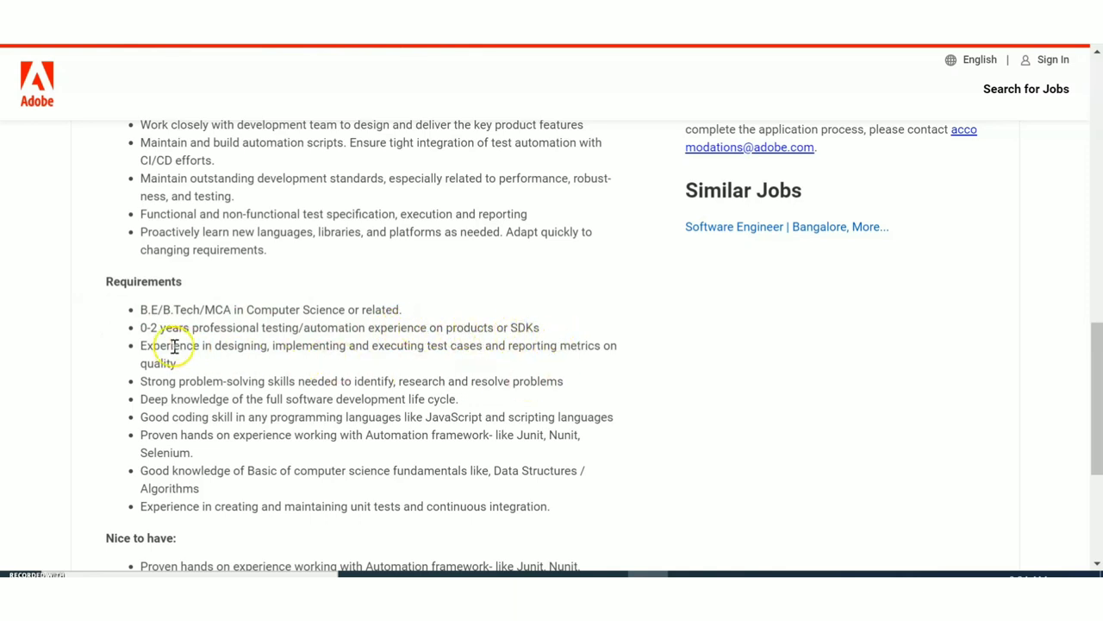
mouse_move(313, 360)
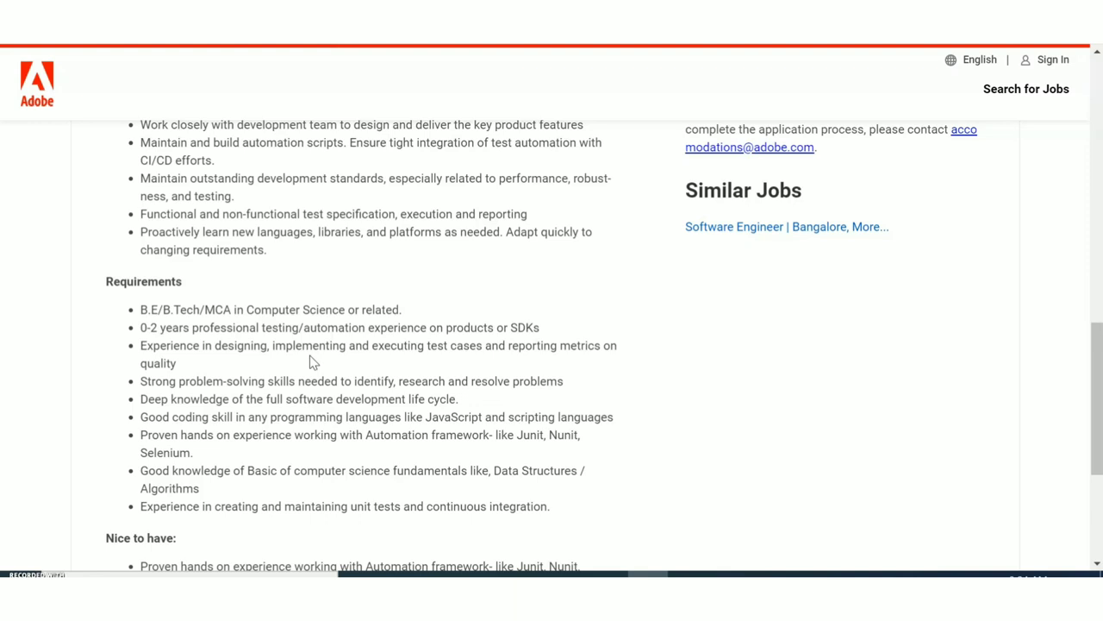
mouse_move(480, 374)
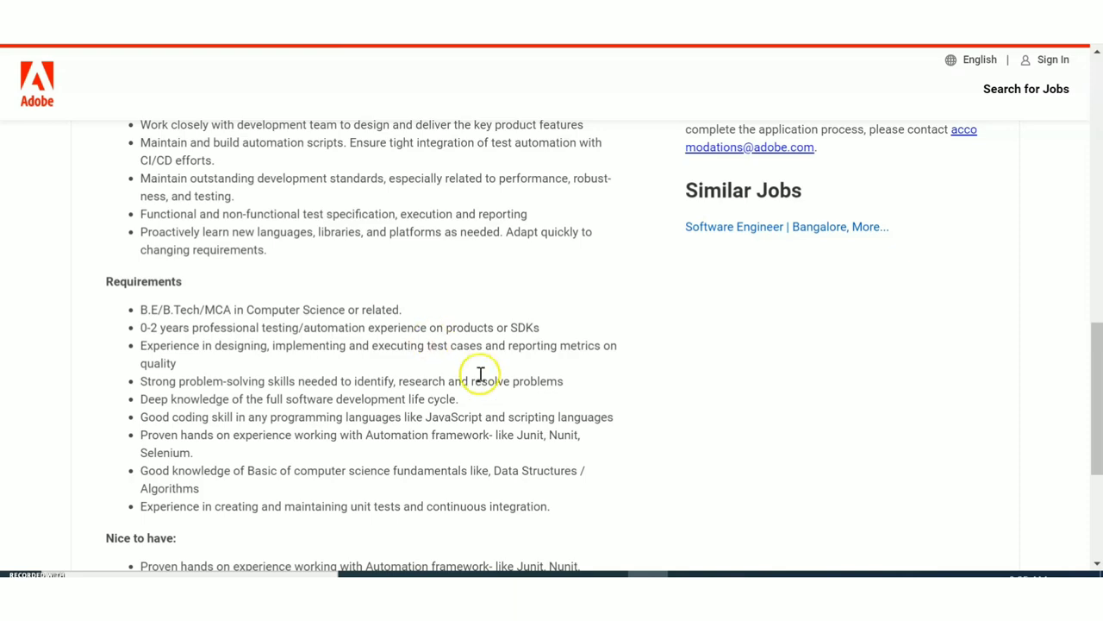
scroll(up, 3)
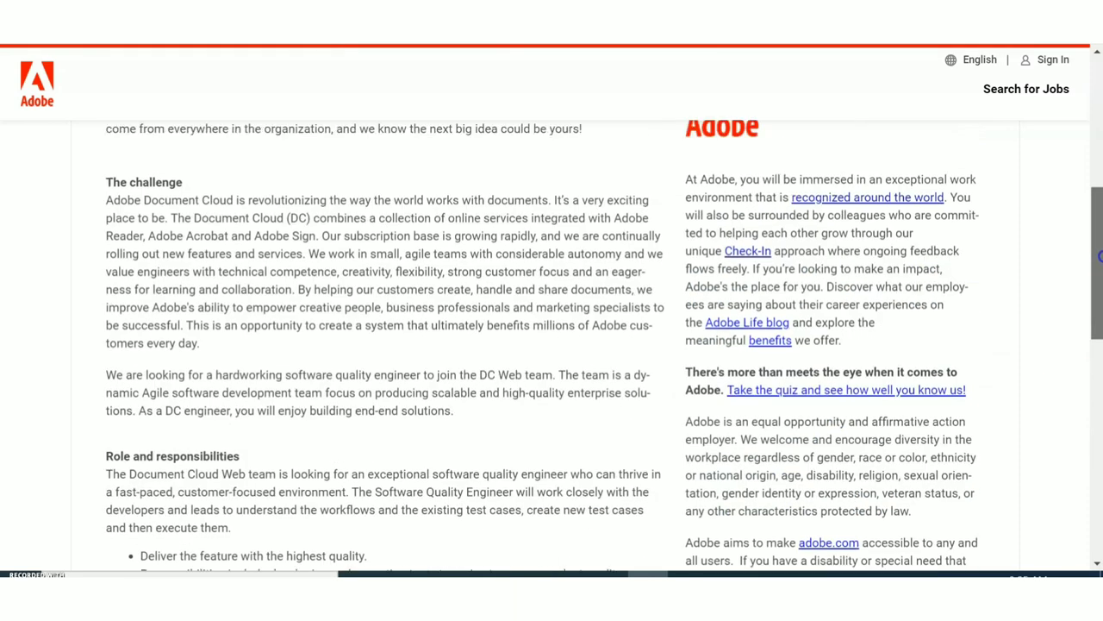
scroll(up, 3)
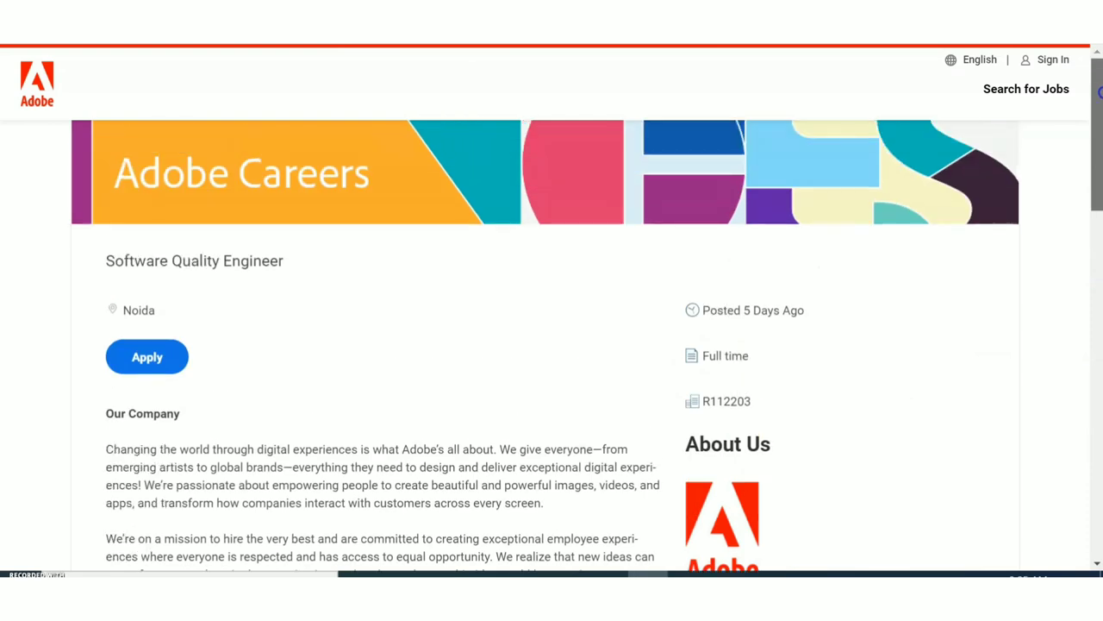
scroll(down, 3)
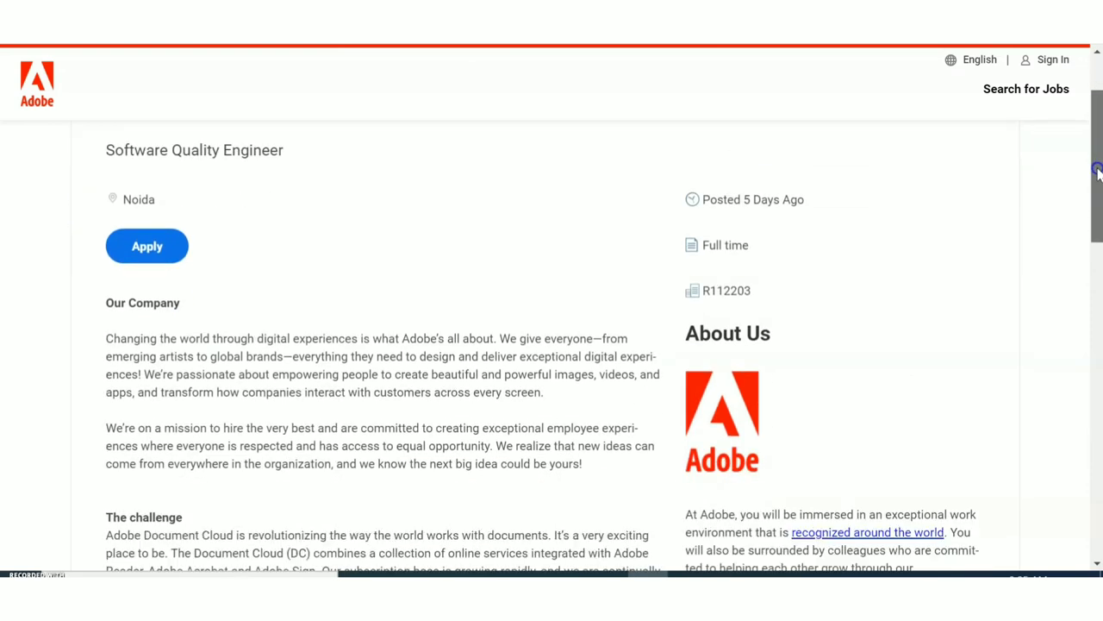
scroll(down, 3)
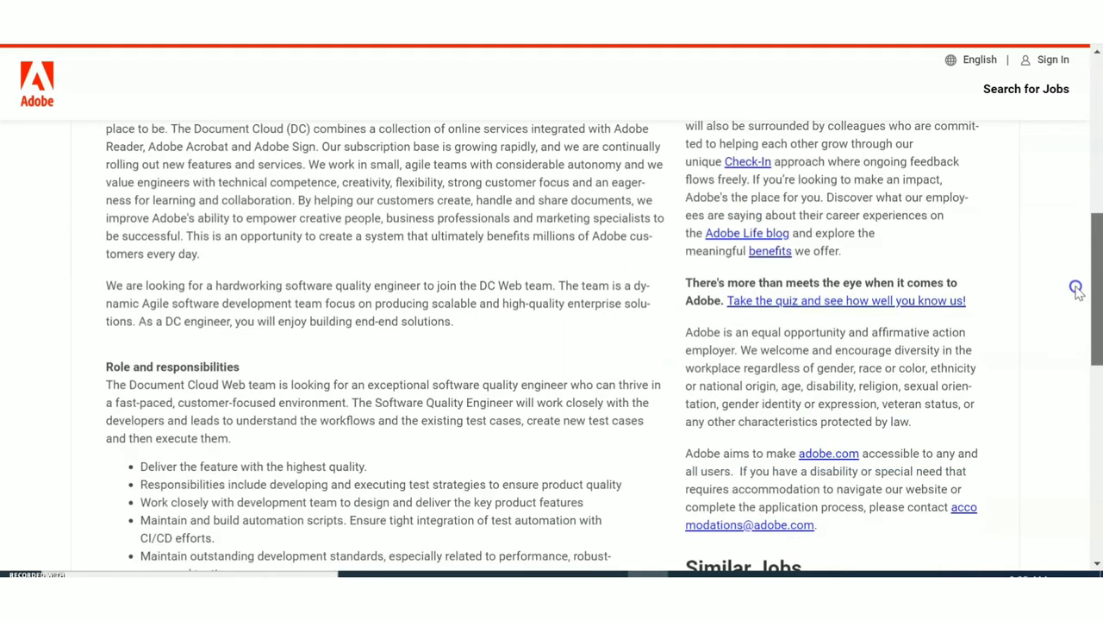
scroll(down, 3)
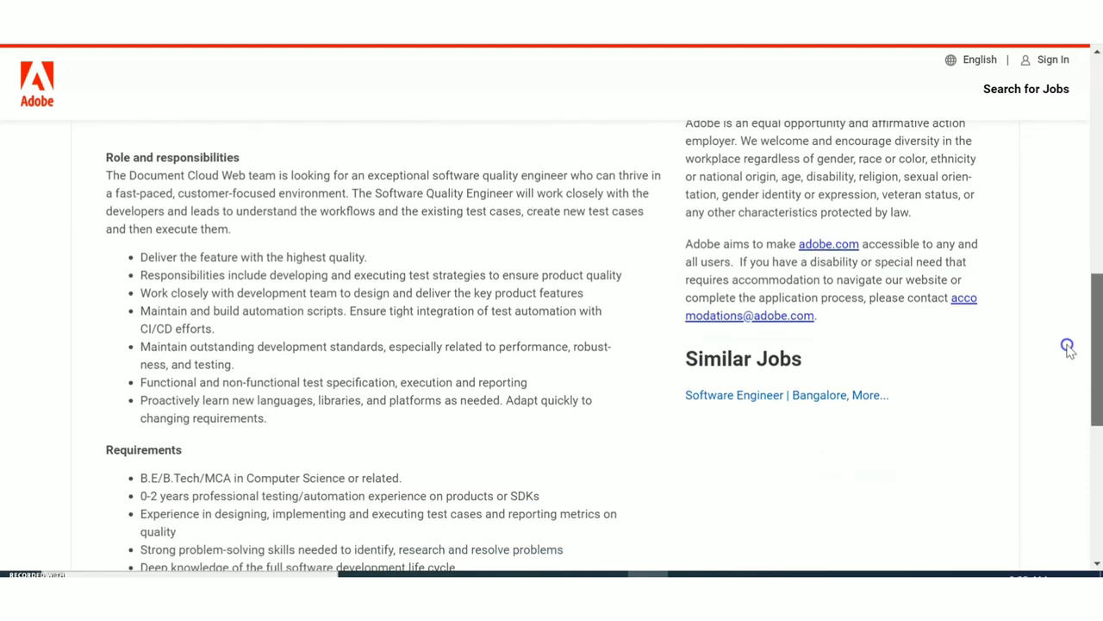
scroll(up, 3)
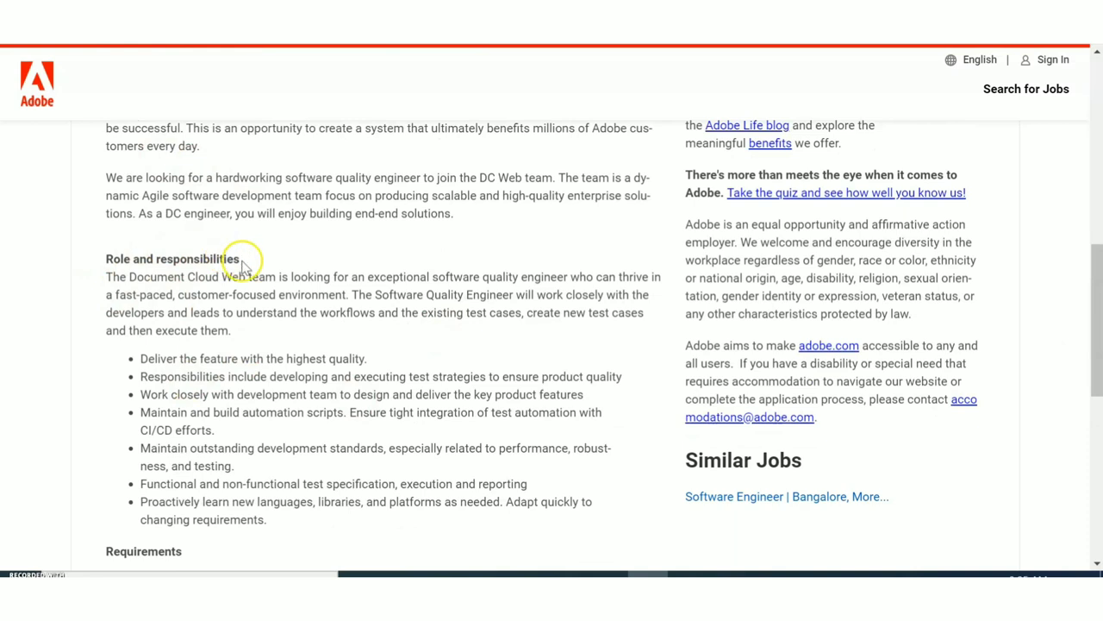
mouse_move(181, 372)
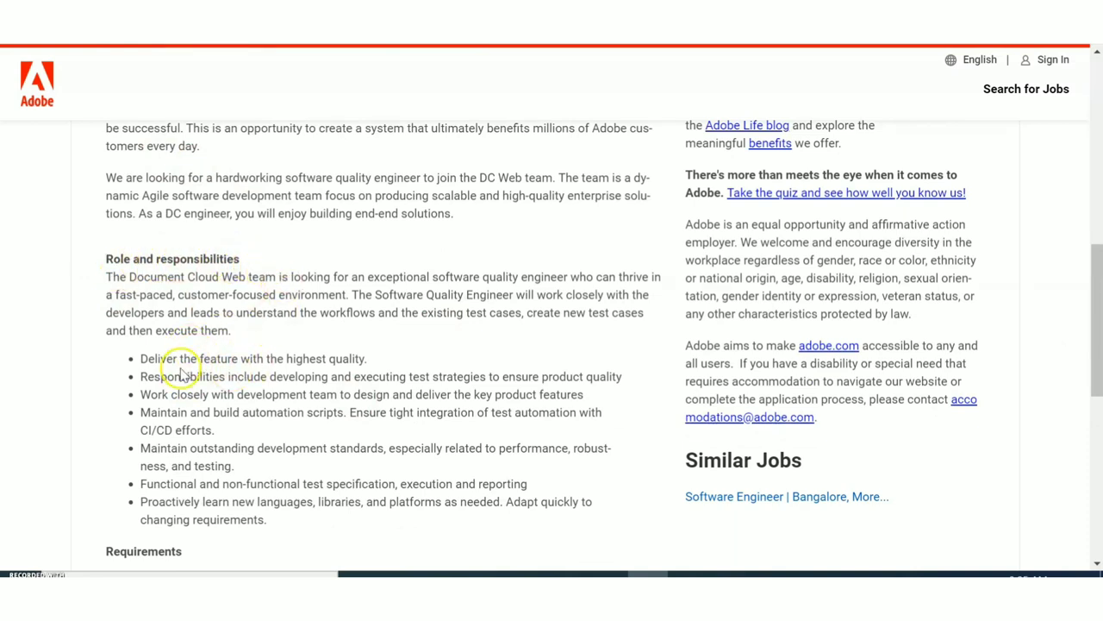
mouse_move(431, 517)
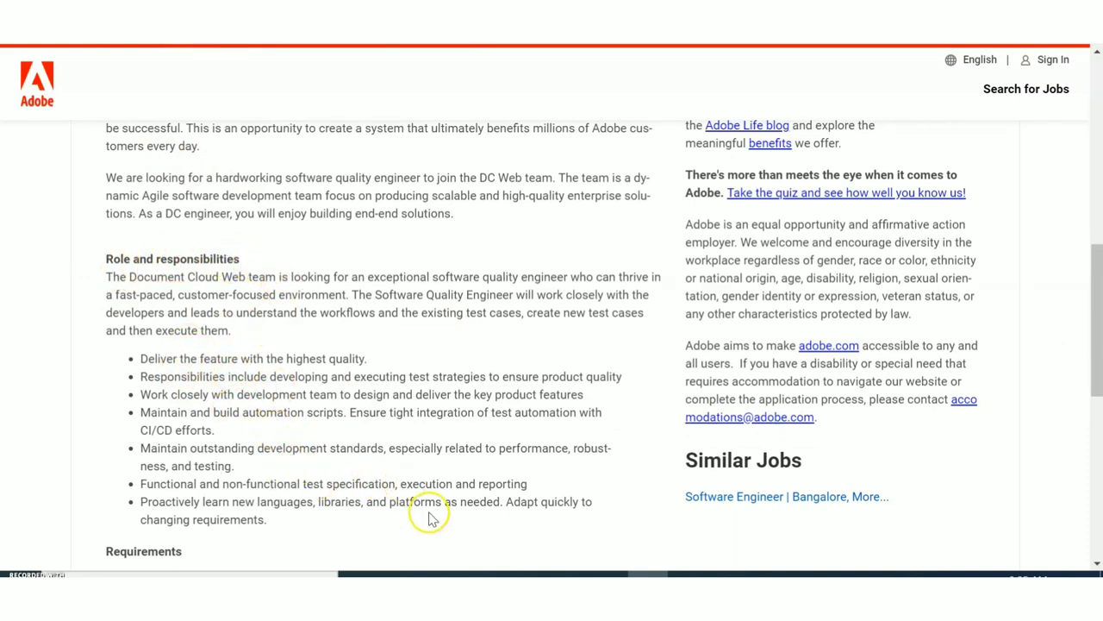
mouse_move(431, 517)
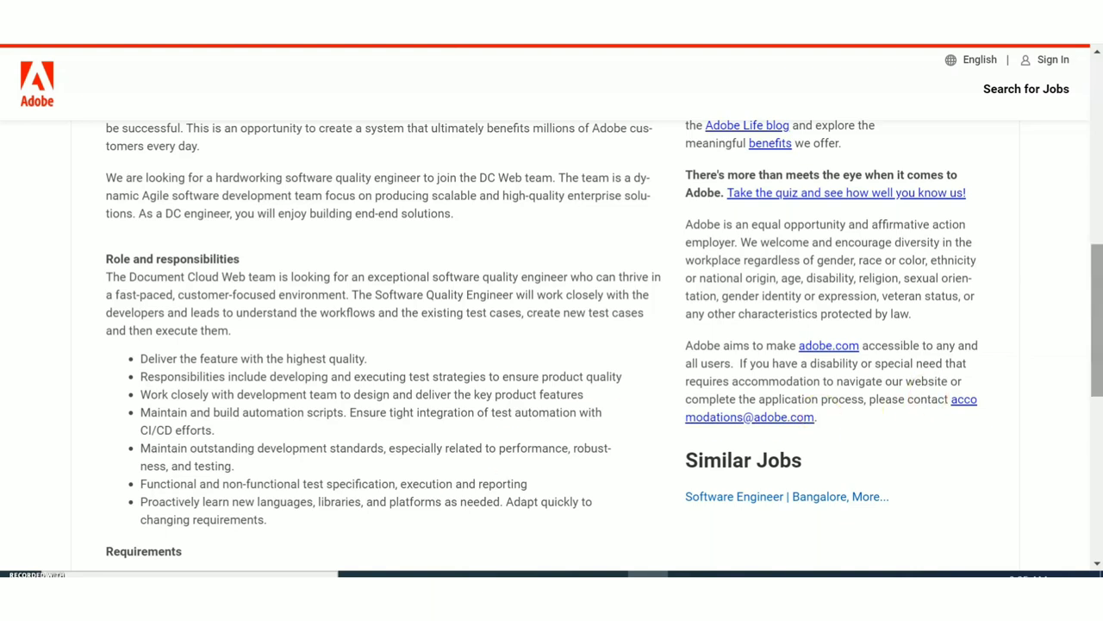
scroll(down, 3)
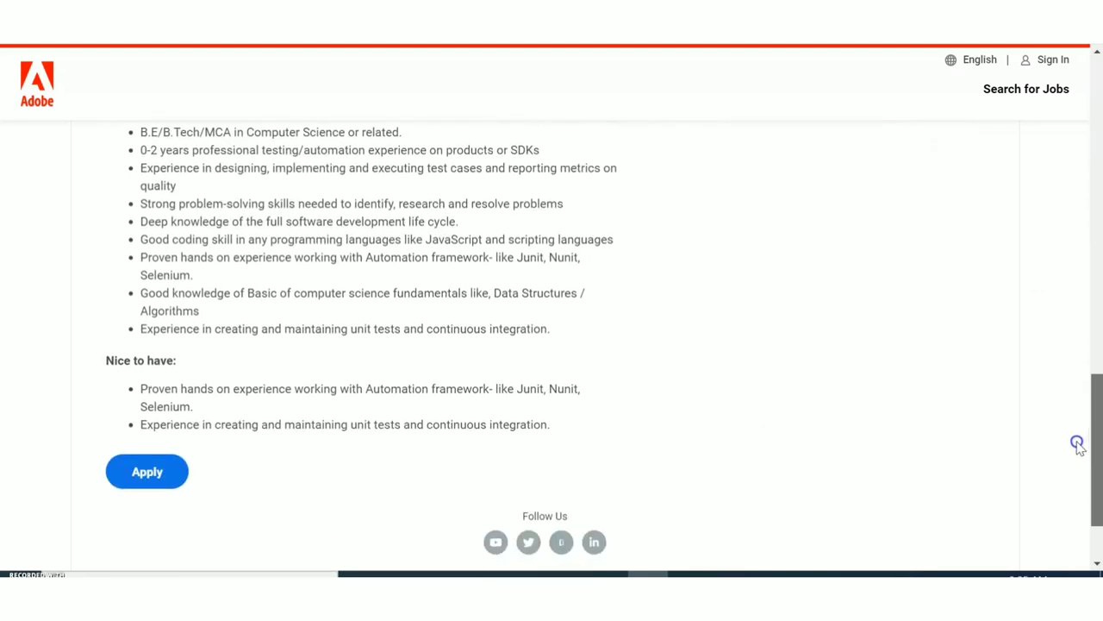
scroll(up, 3)
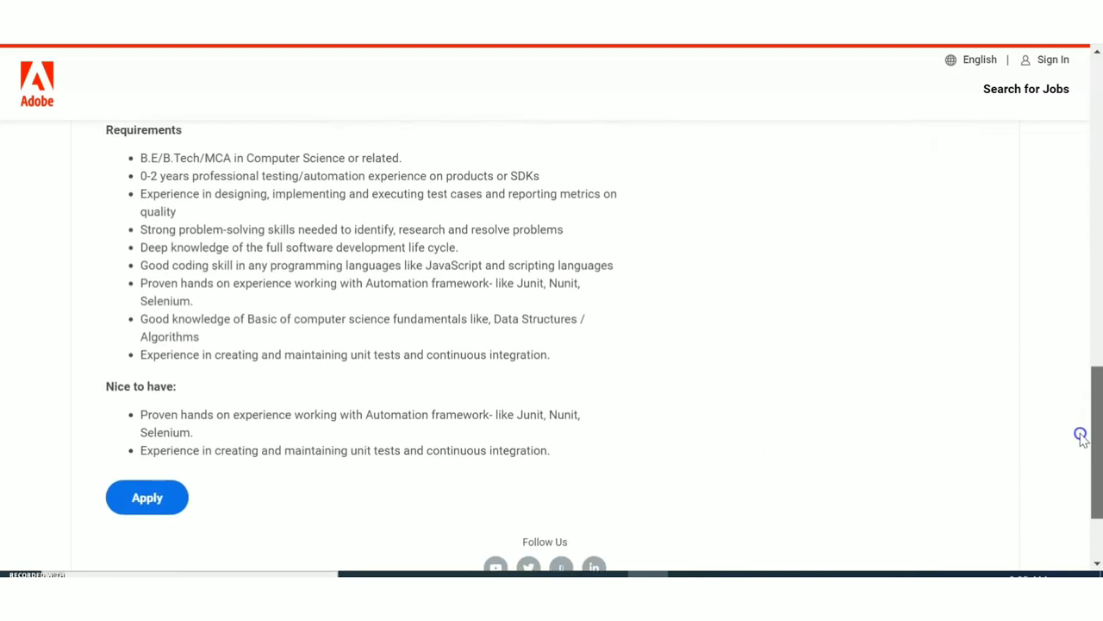
scroll(up, 3)
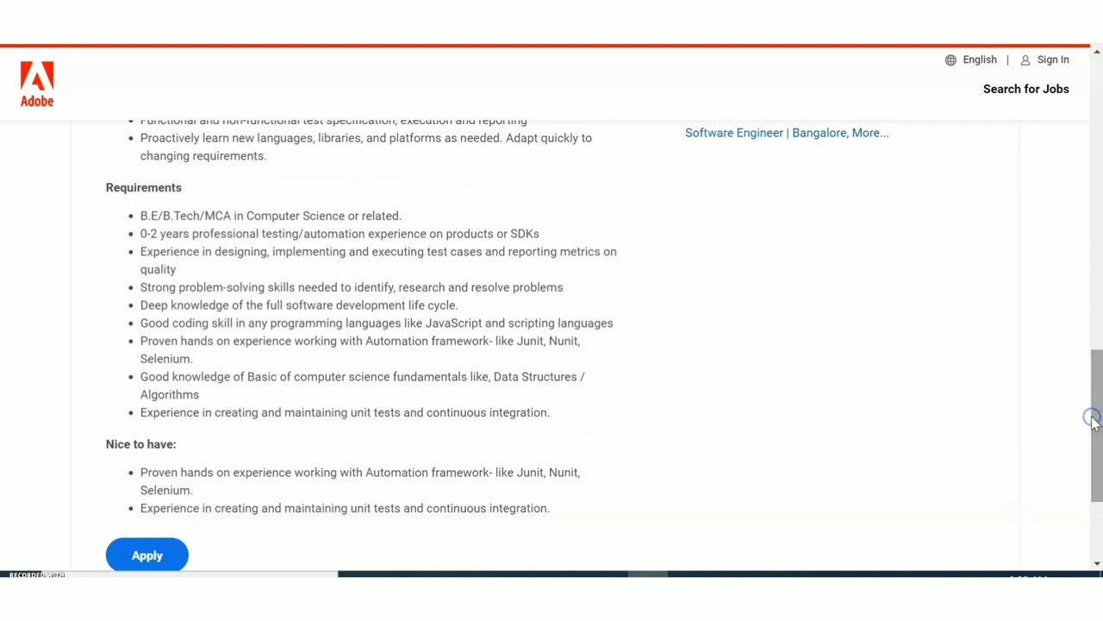
mouse_move(1093, 421)
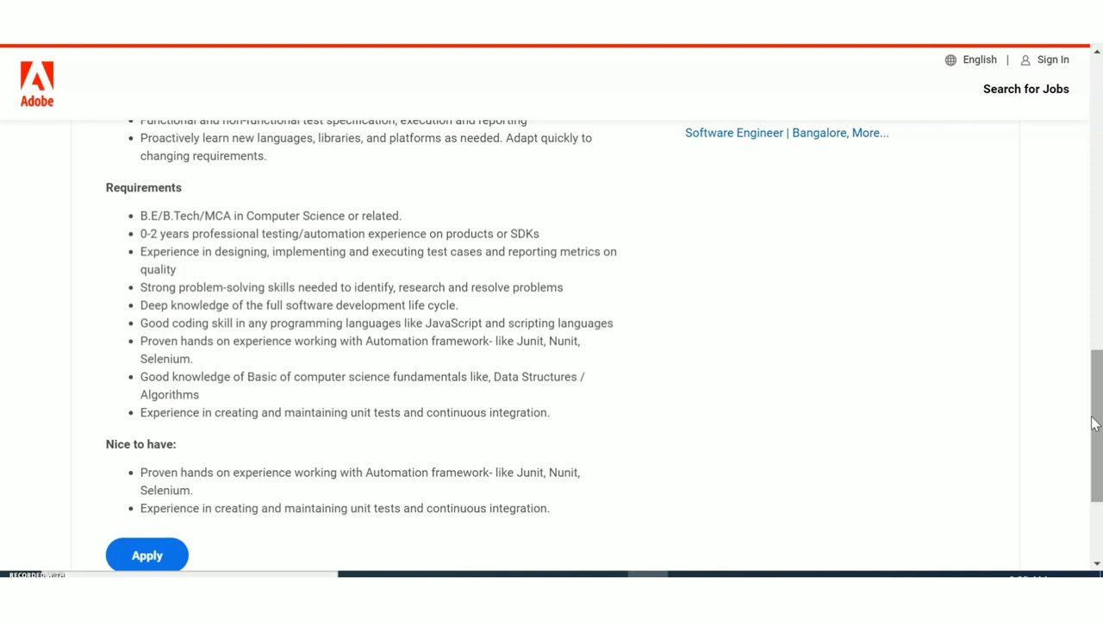
mouse_move(220, 417)
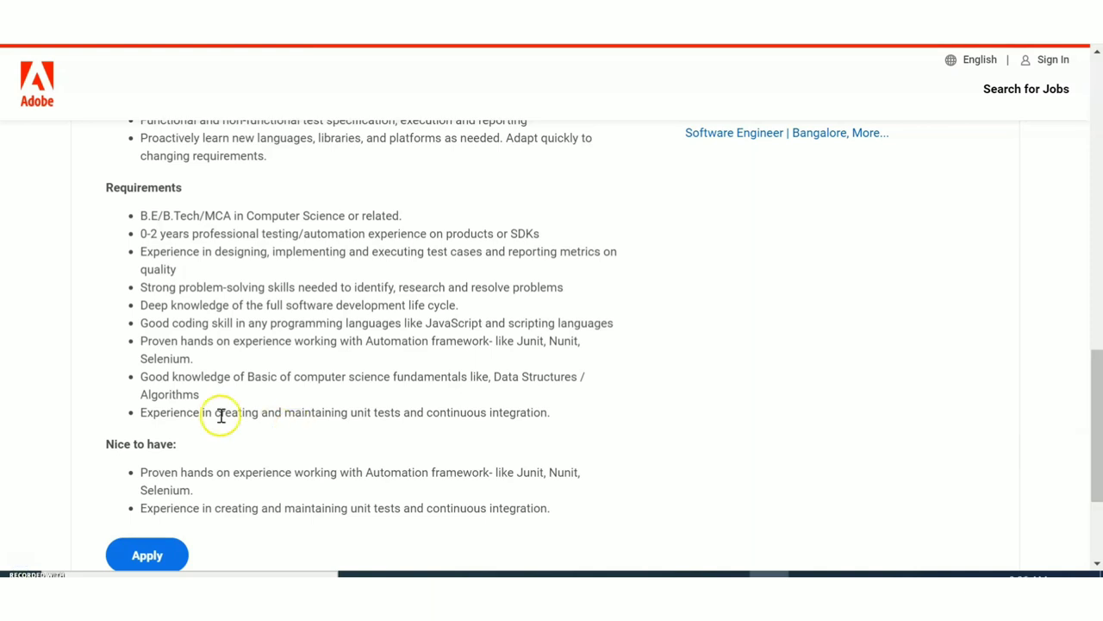
mouse_move(319, 367)
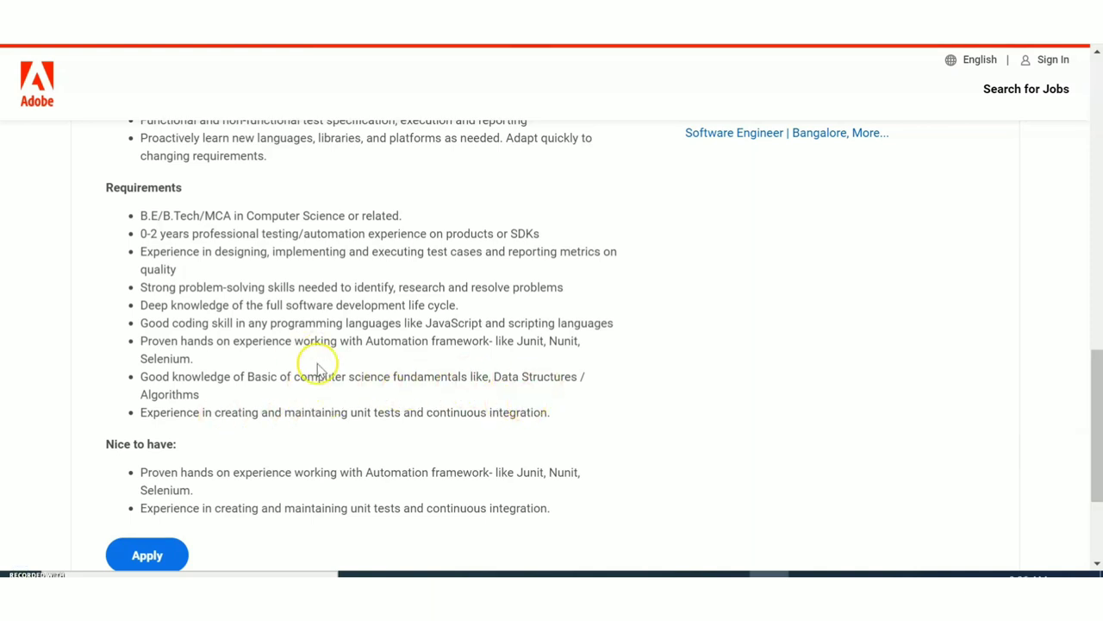
mouse_move(520, 381)
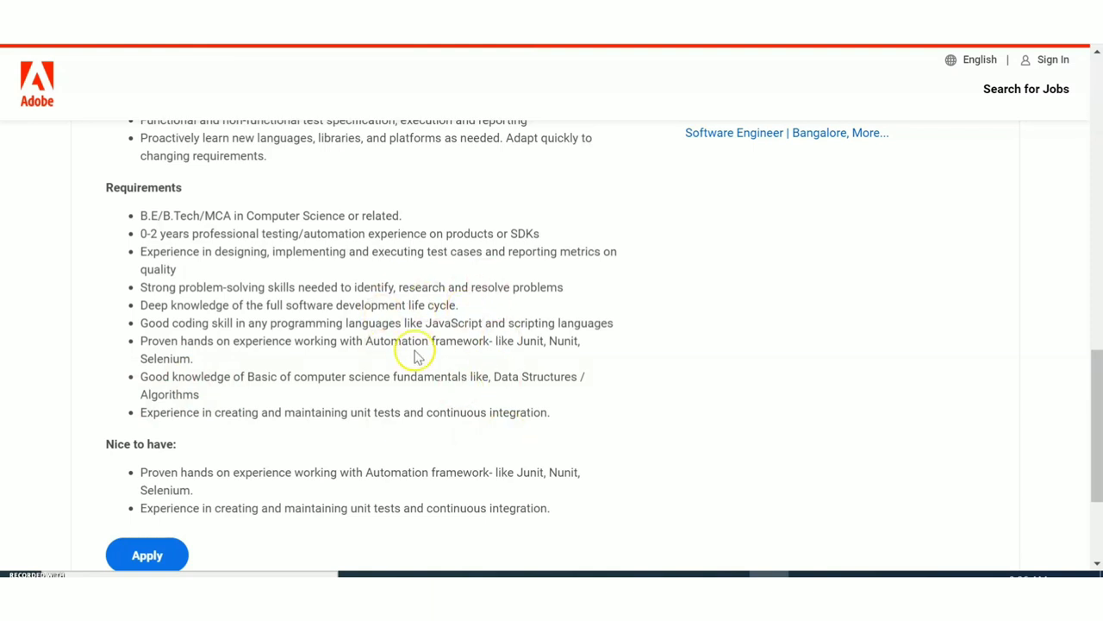
mouse_move(431, 304)
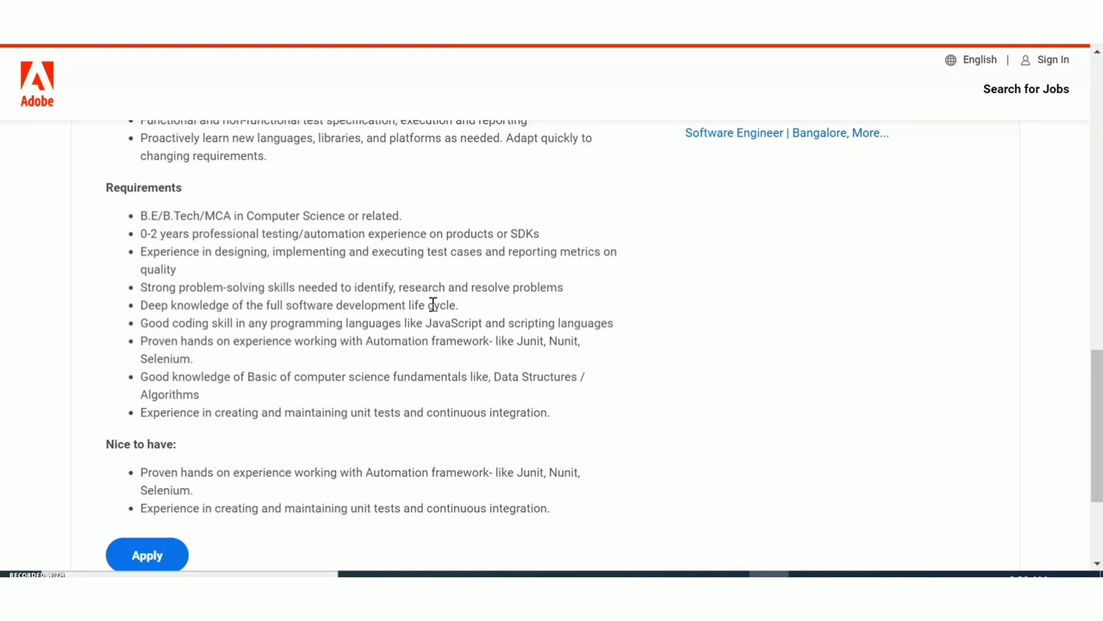
mouse_move(728, 254)
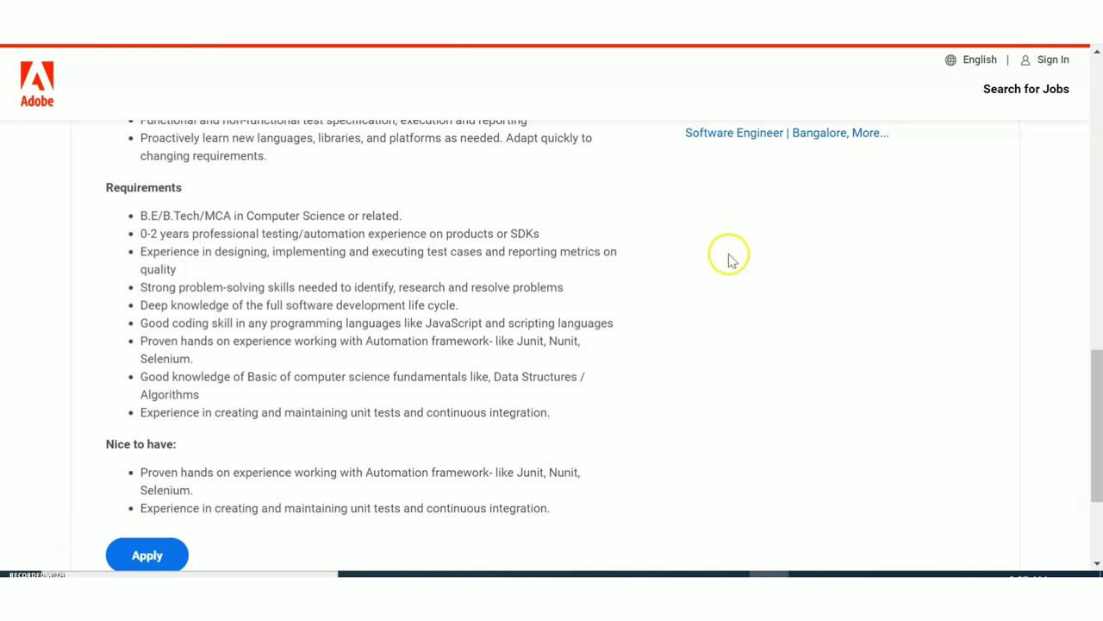
mouse_move(866, 375)
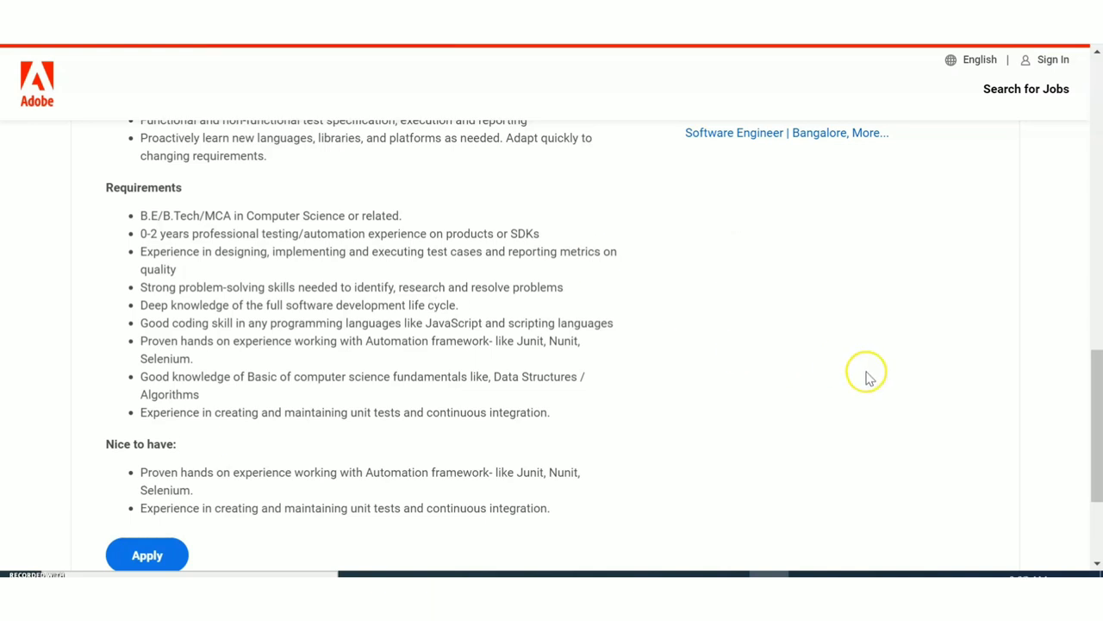
mouse_move(869, 378)
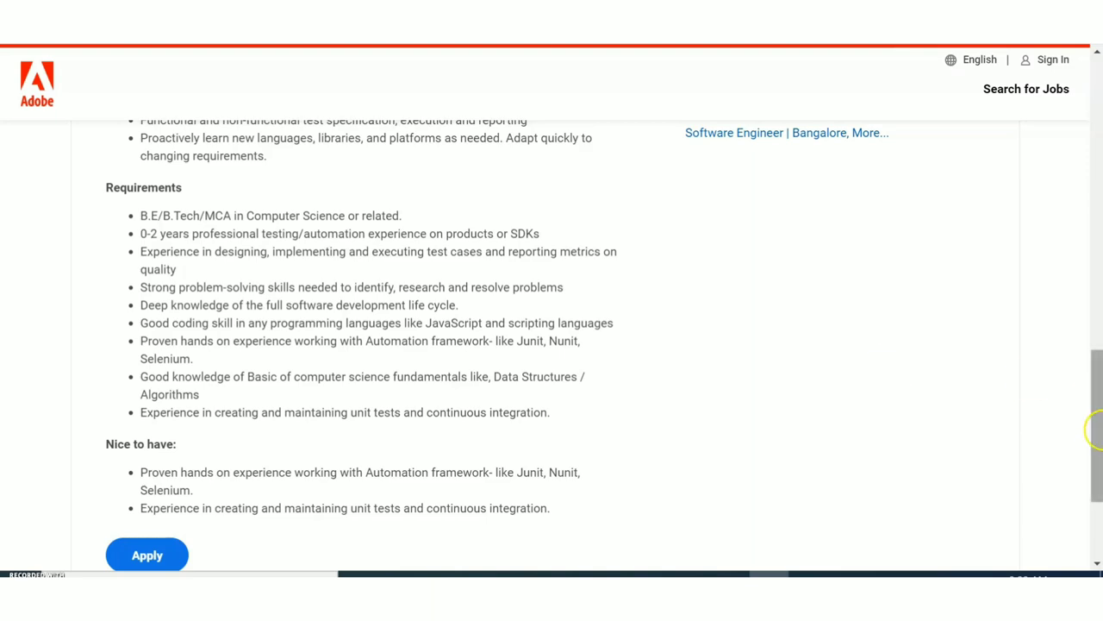
scroll(up, 3)
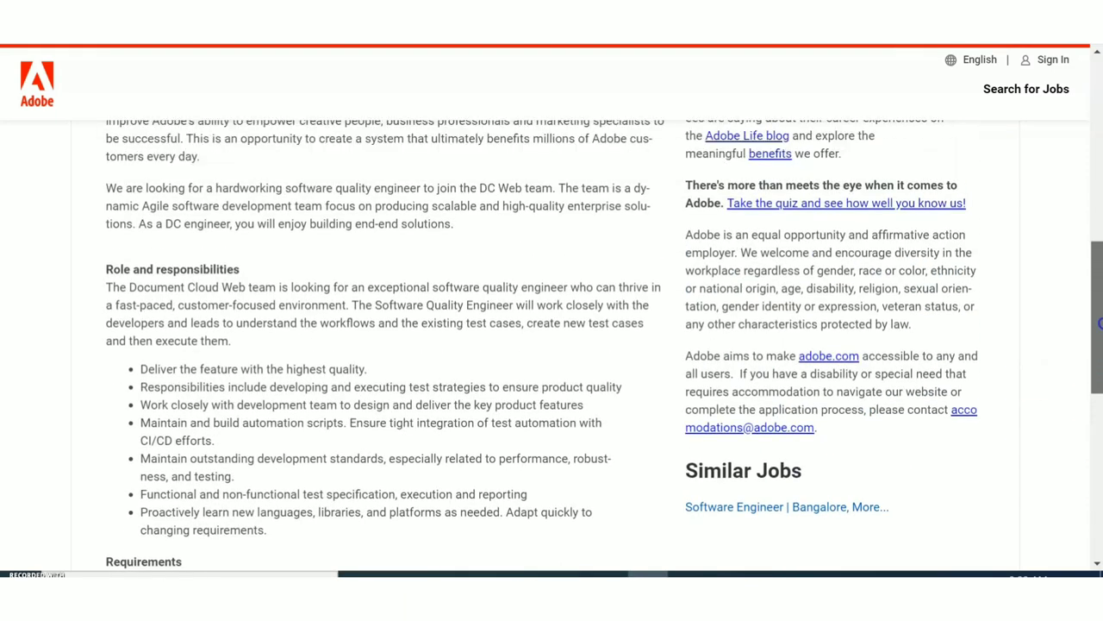
scroll(up, 3)
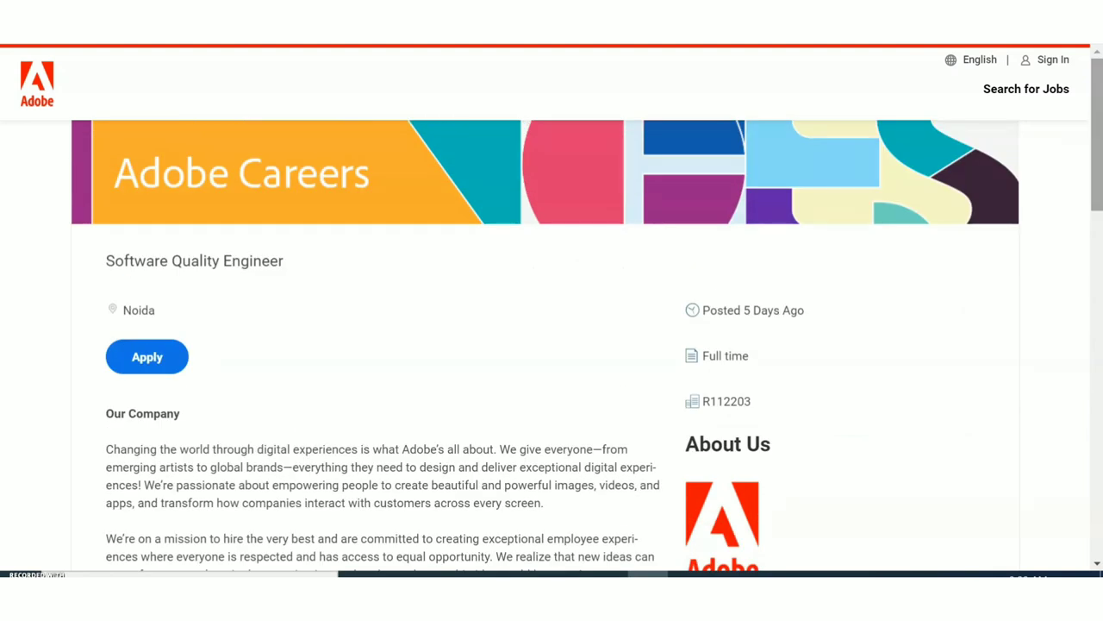